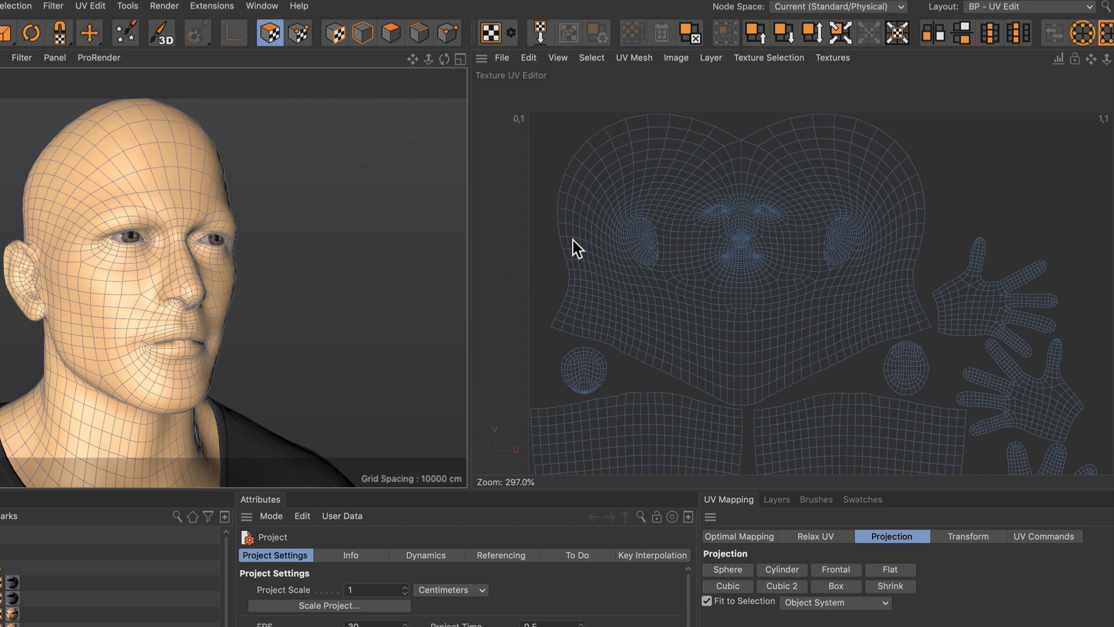
mouse_move(999, 21)
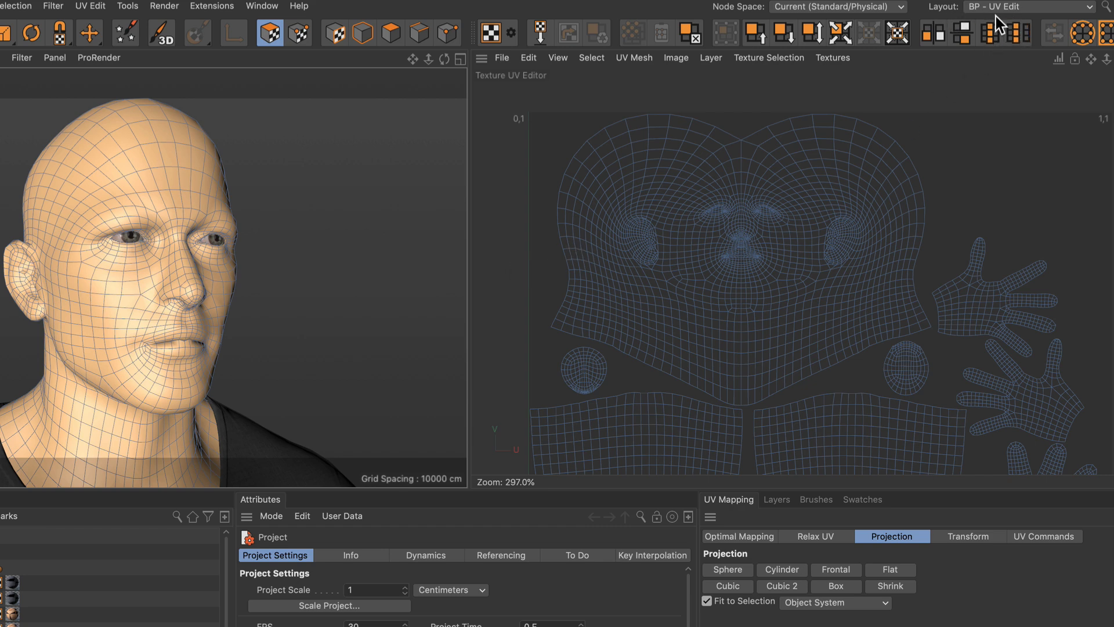
mouse_move(776, 120)
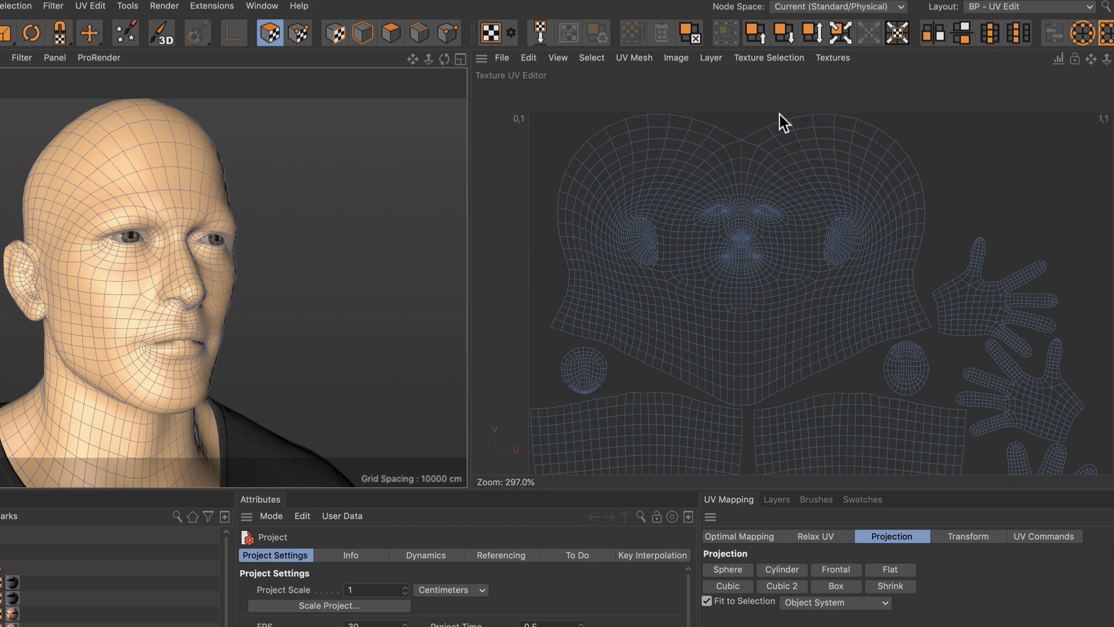
mouse_move(761, 122)
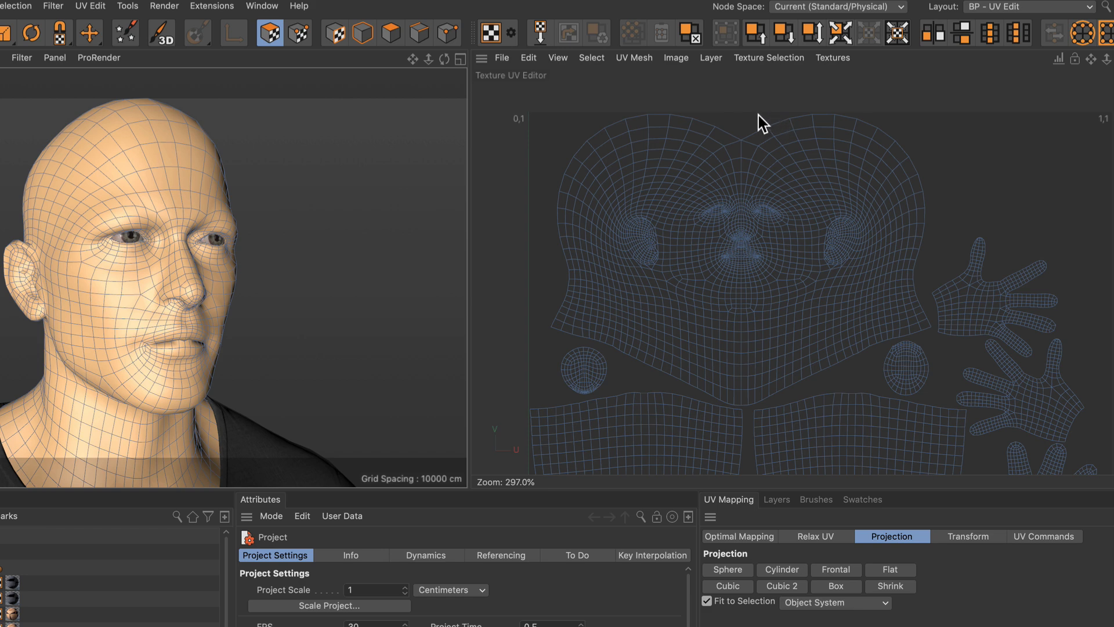
mouse_move(756, 126)
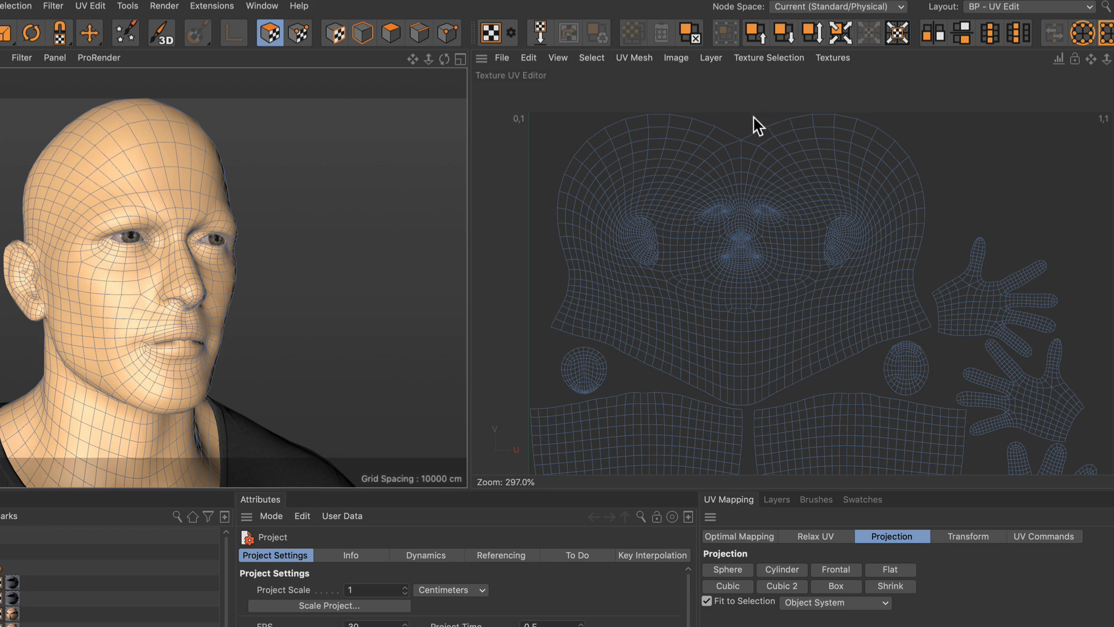
mouse_move(320, 145)
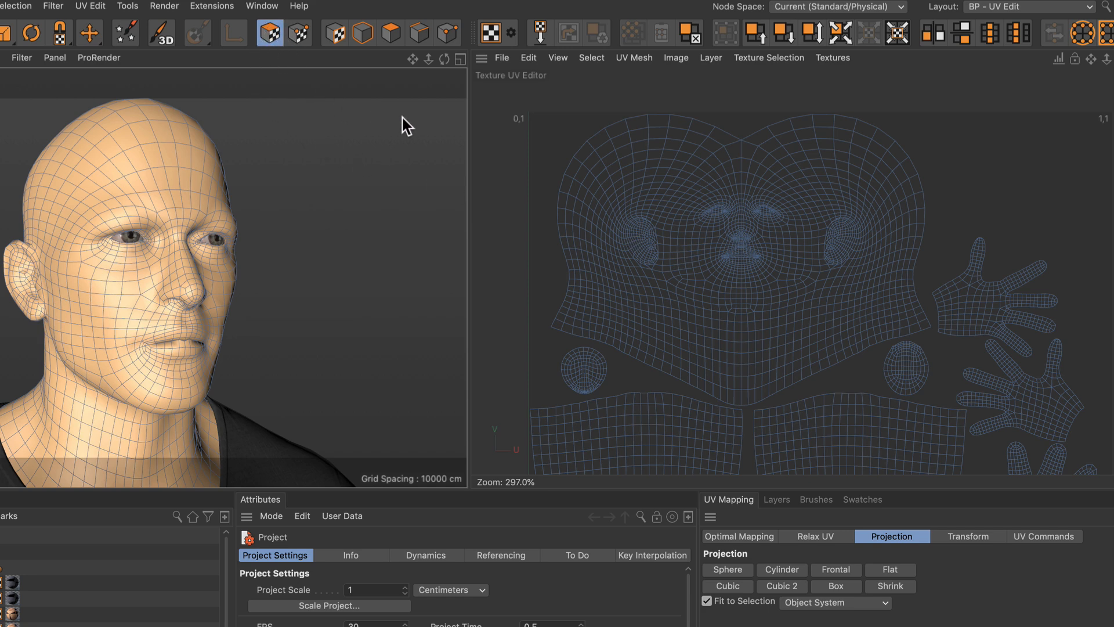
mouse_move(536, 244)
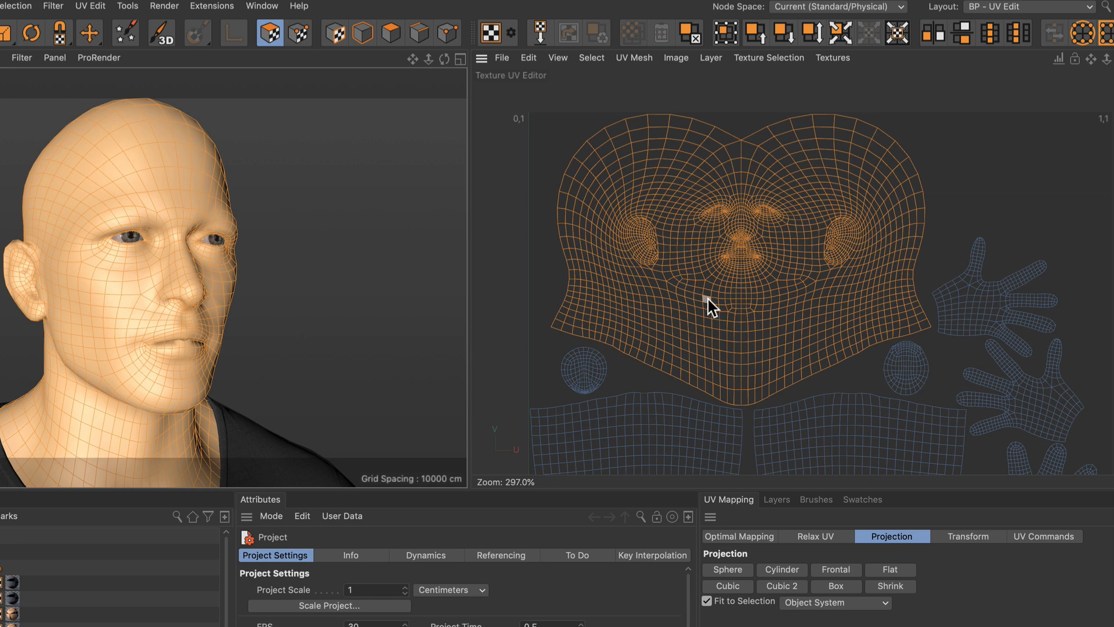
mouse_move(728, 30)
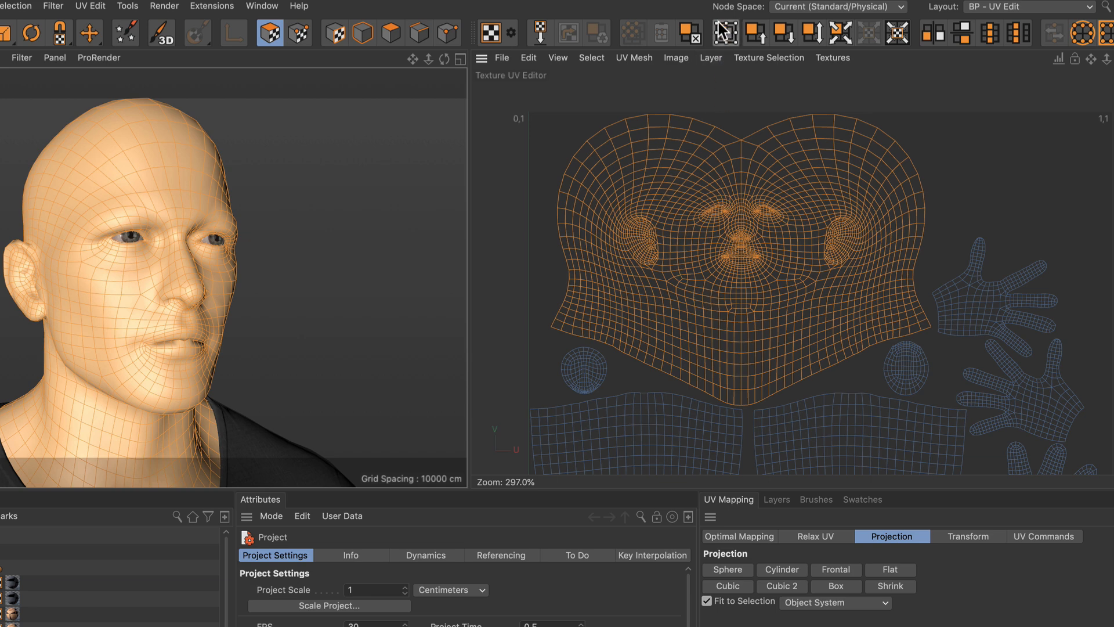
Step: Activate UV Transform on the head island, shrink it toward the top-left corner, then scale it back to full size
left_click(724, 30)
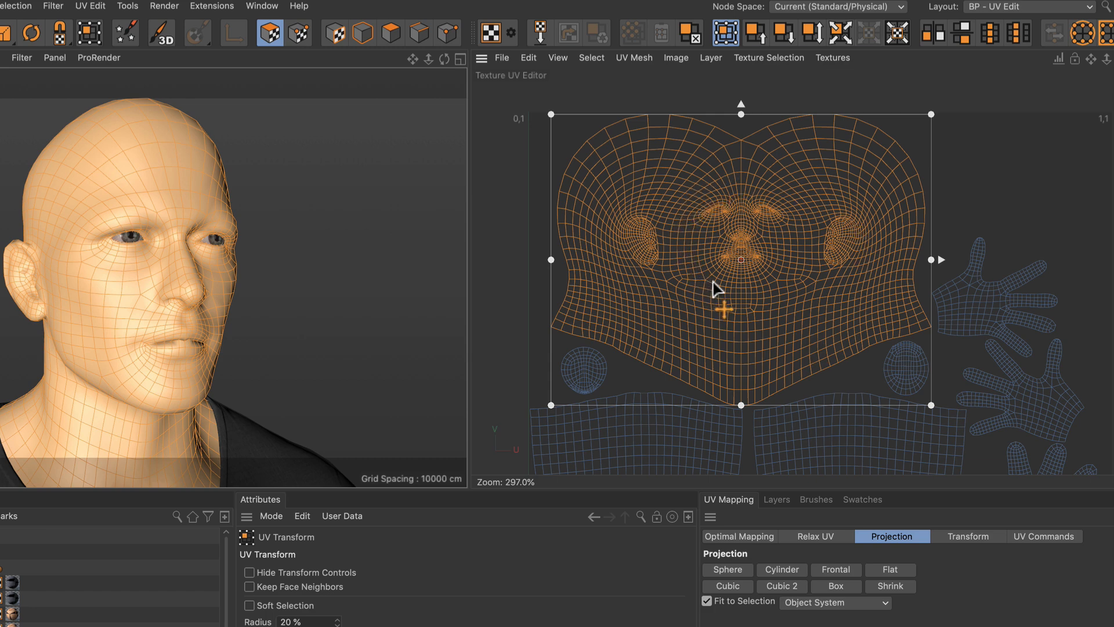
mouse_move(699, 263)
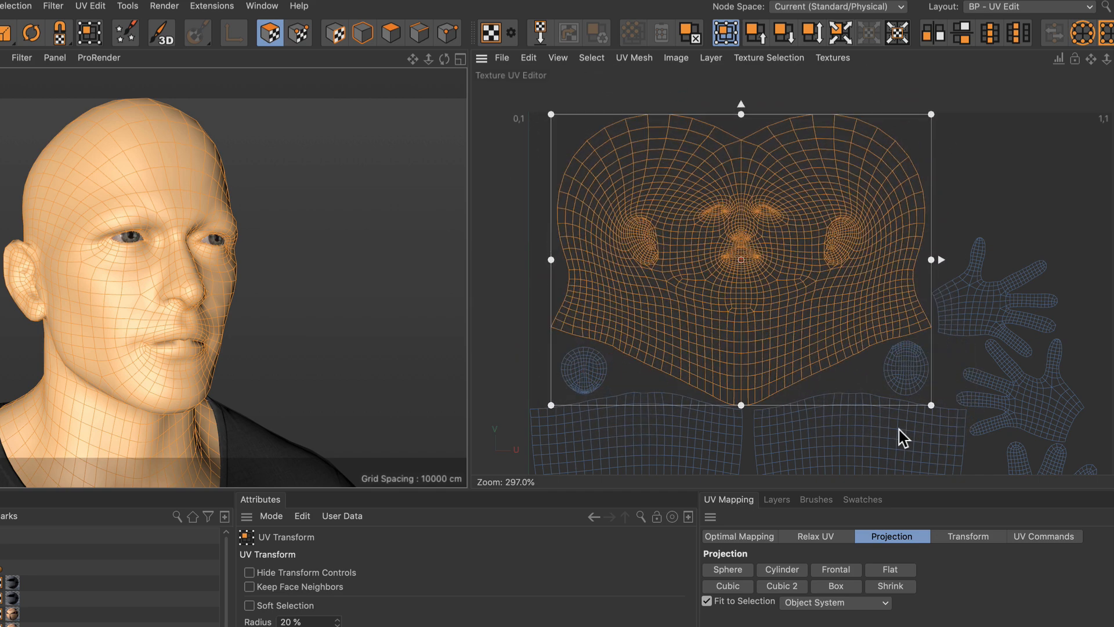
left_click_drag(929, 405, 726, 250)
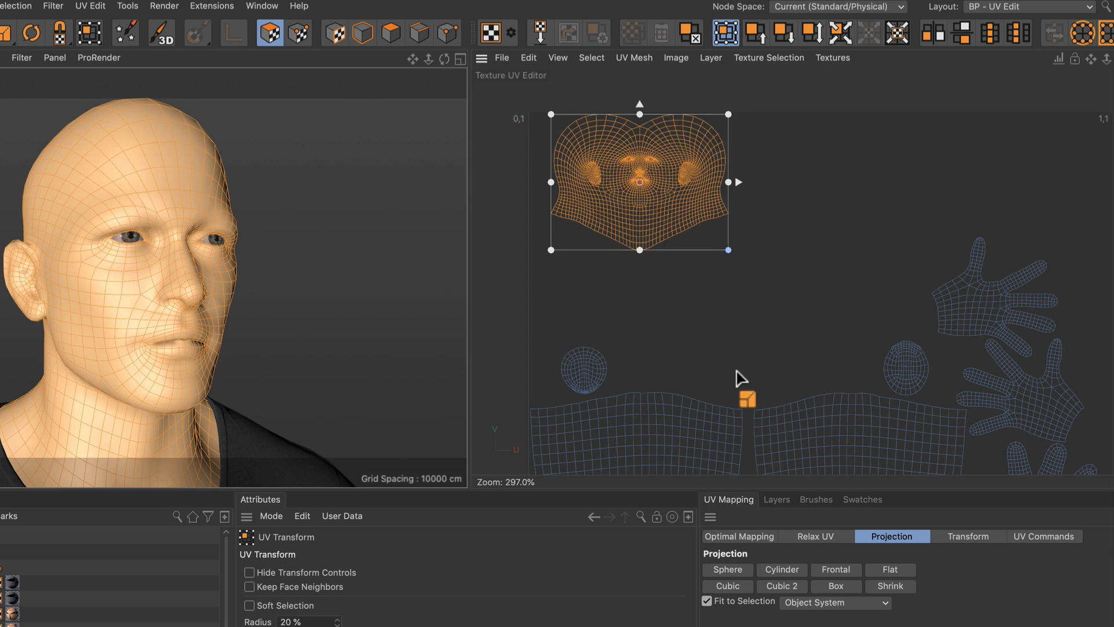
left_click_drag(727, 248, 933, 407)
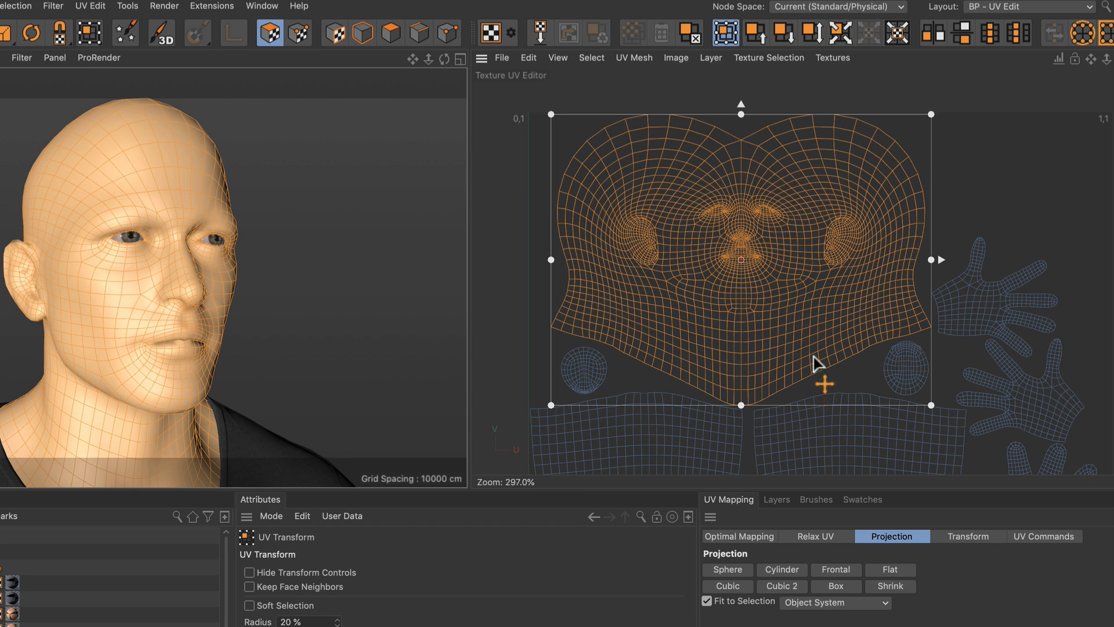
mouse_move(813, 327)
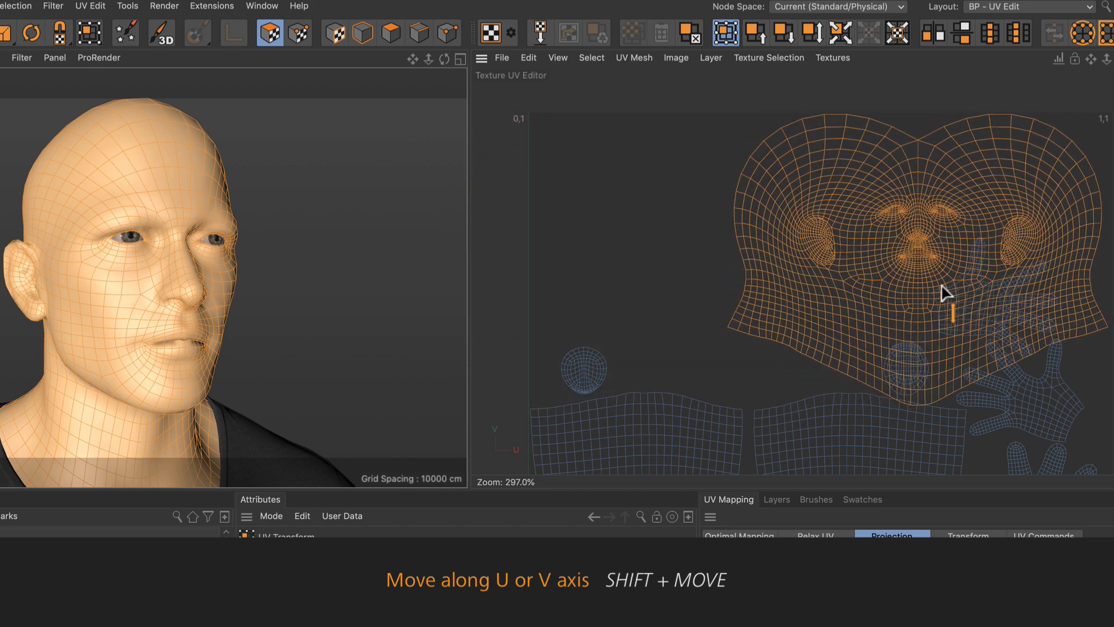
left_click_drag(945, 293, 750, 304)
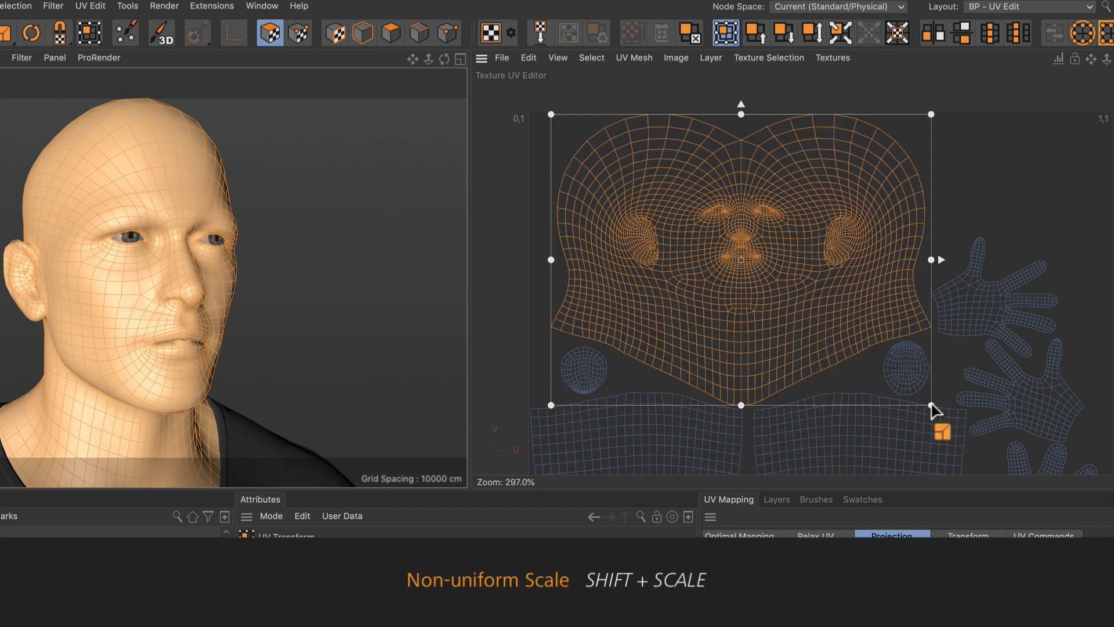
left_click_drag(928, 404, 859, 189)
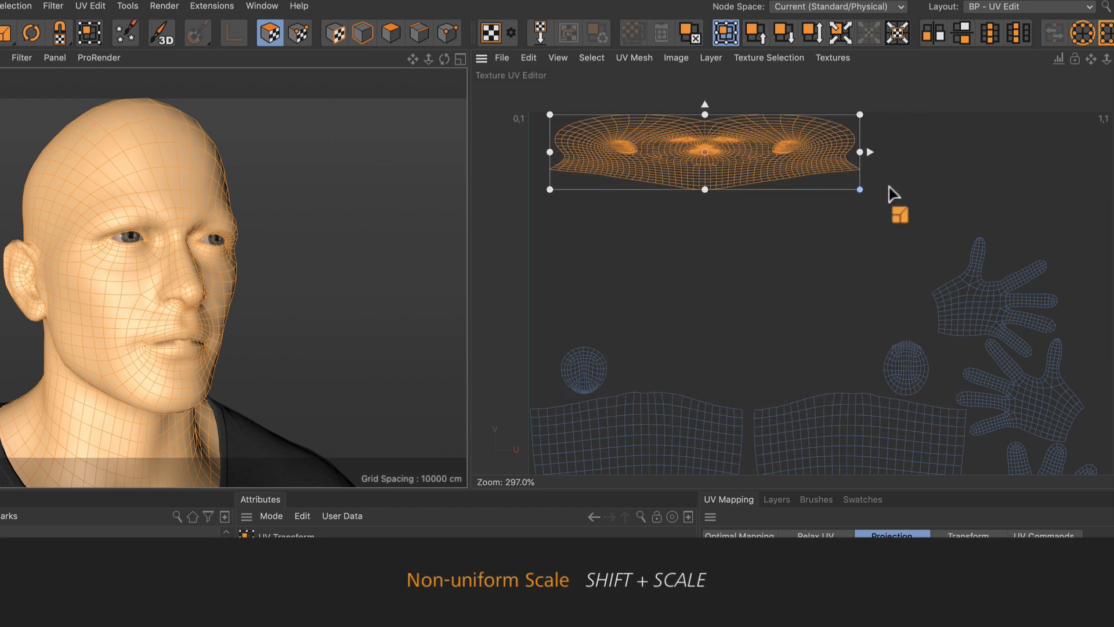
left_click_drag(858, 189, 962, 219)
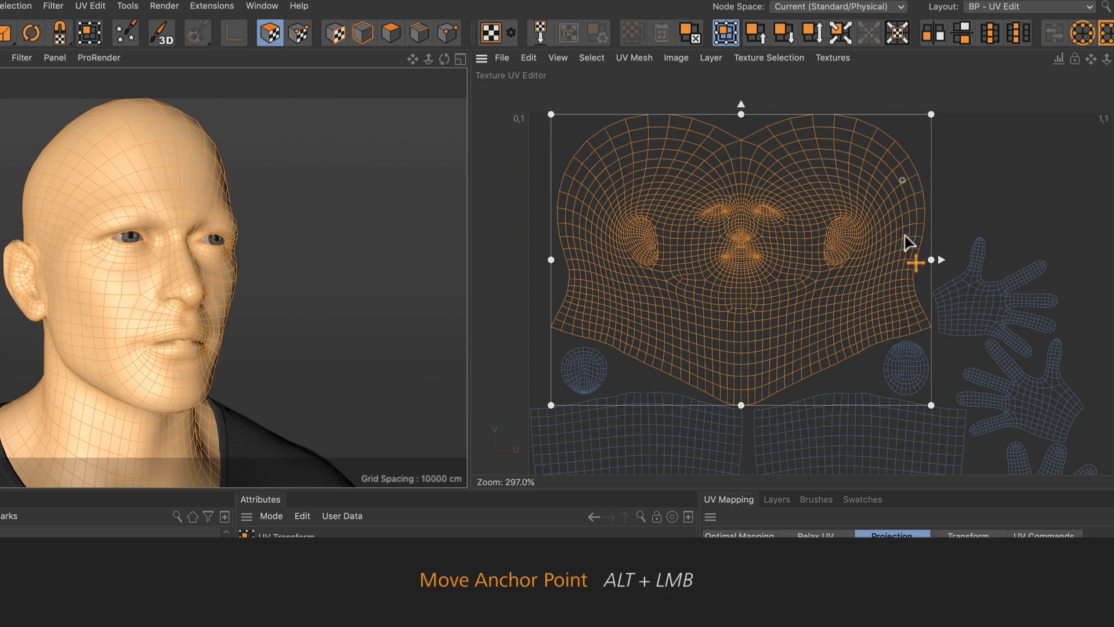
mouse_move(543, 416)
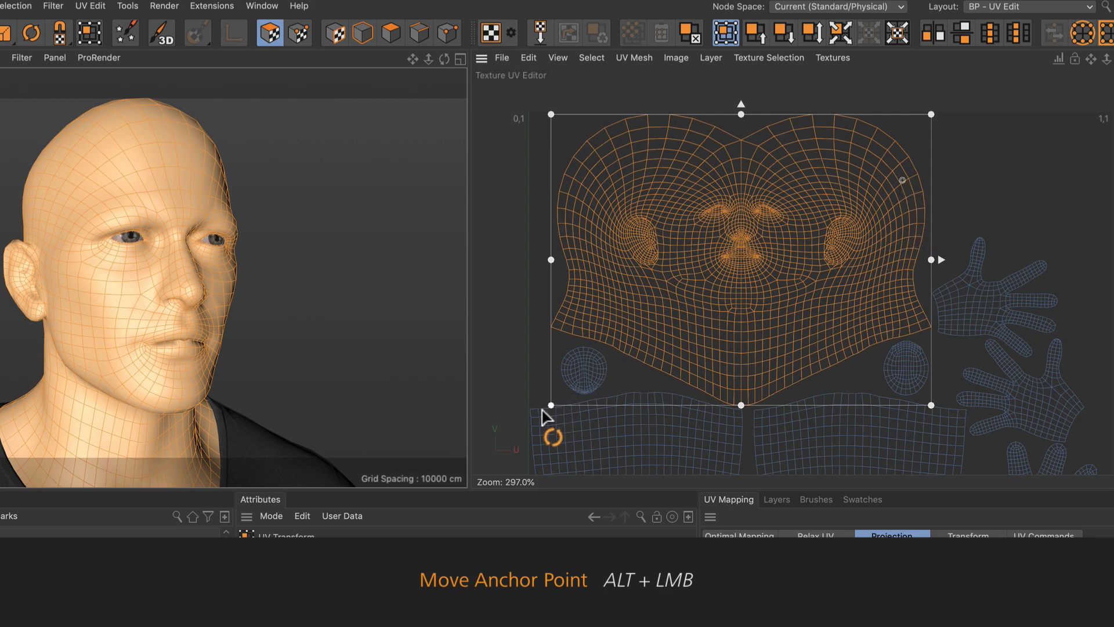
Step: Scale the face UV island smaller by dragging its corner handle inward
left_click_drag(546, 413, 569, 432)
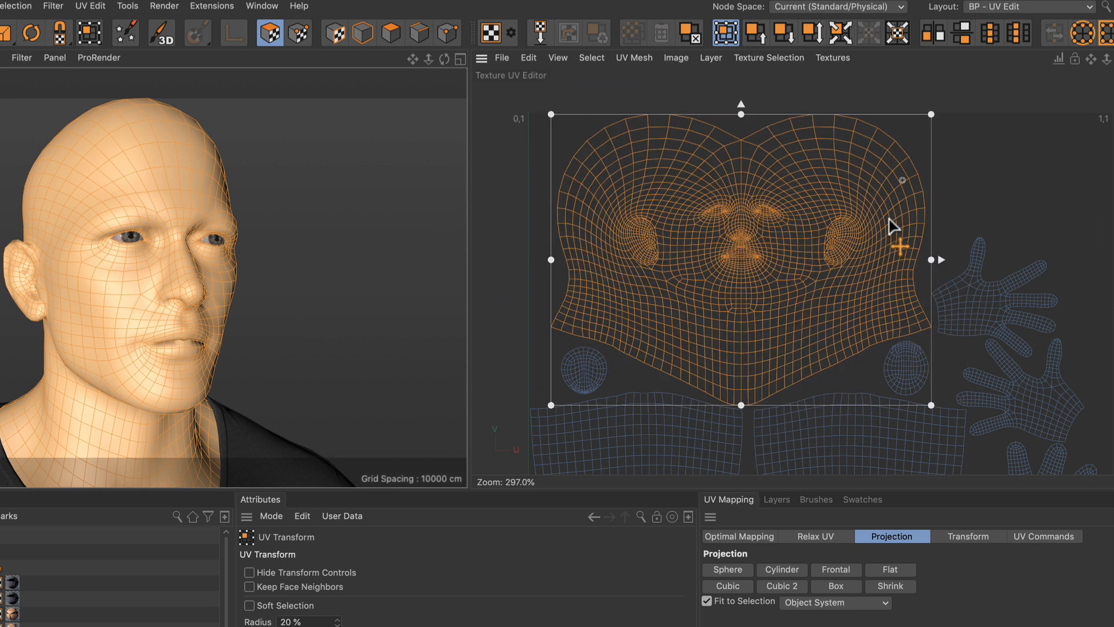
mouse_move(889, 224)
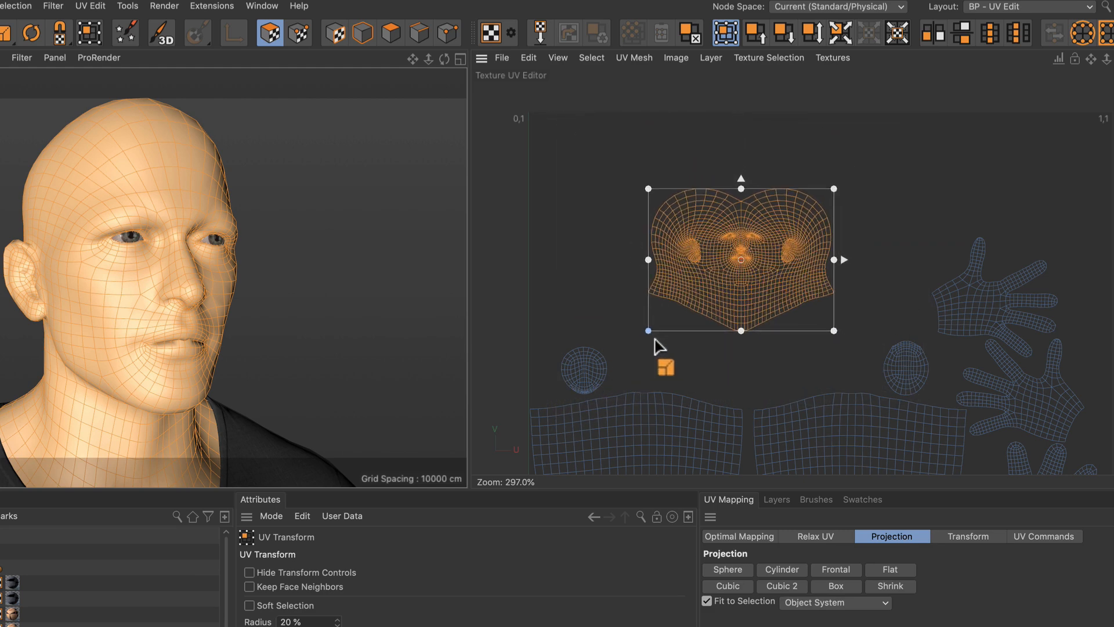
left_click_drag(647, 330, 576, 395)
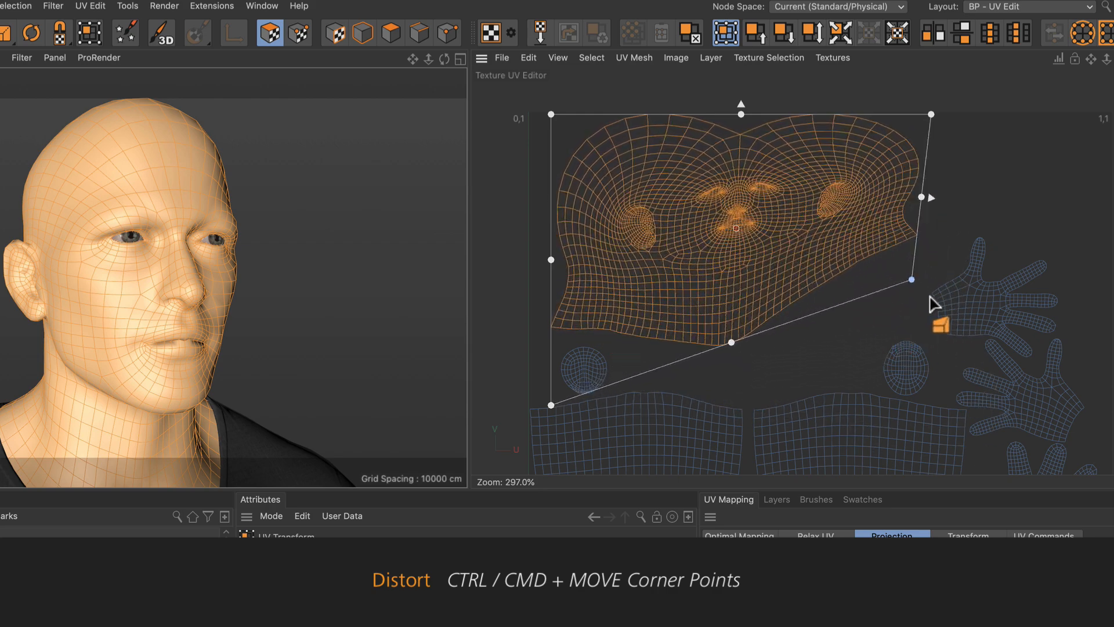
Step: Pull one corner of the transform box inward to skew the face island
left_click_drag(911, 280, 756, 318)
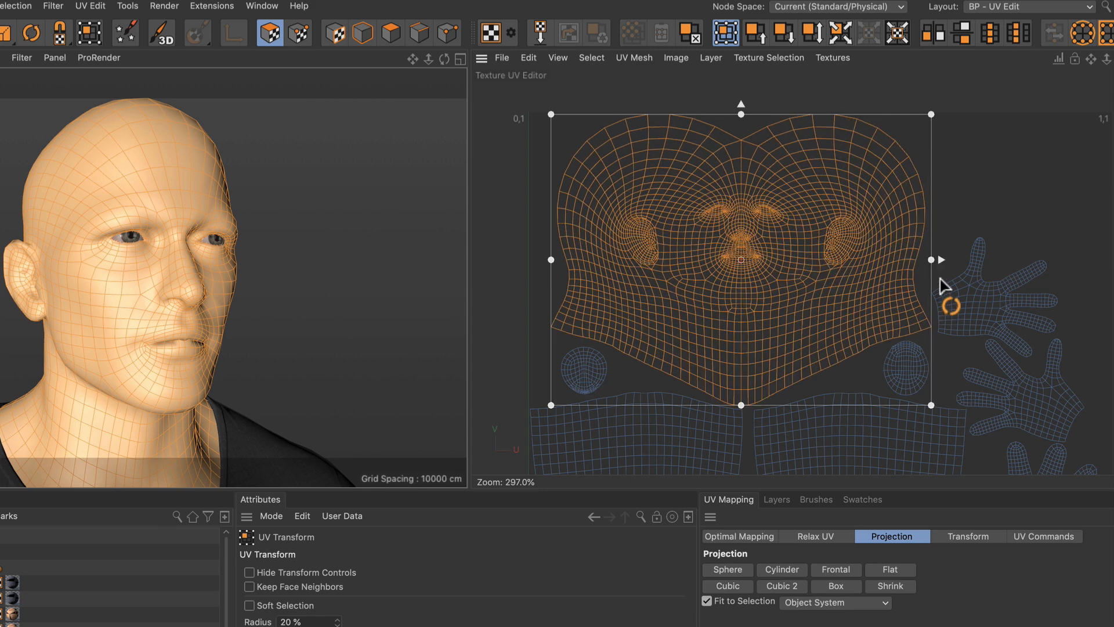
mouse_move(932, 267)
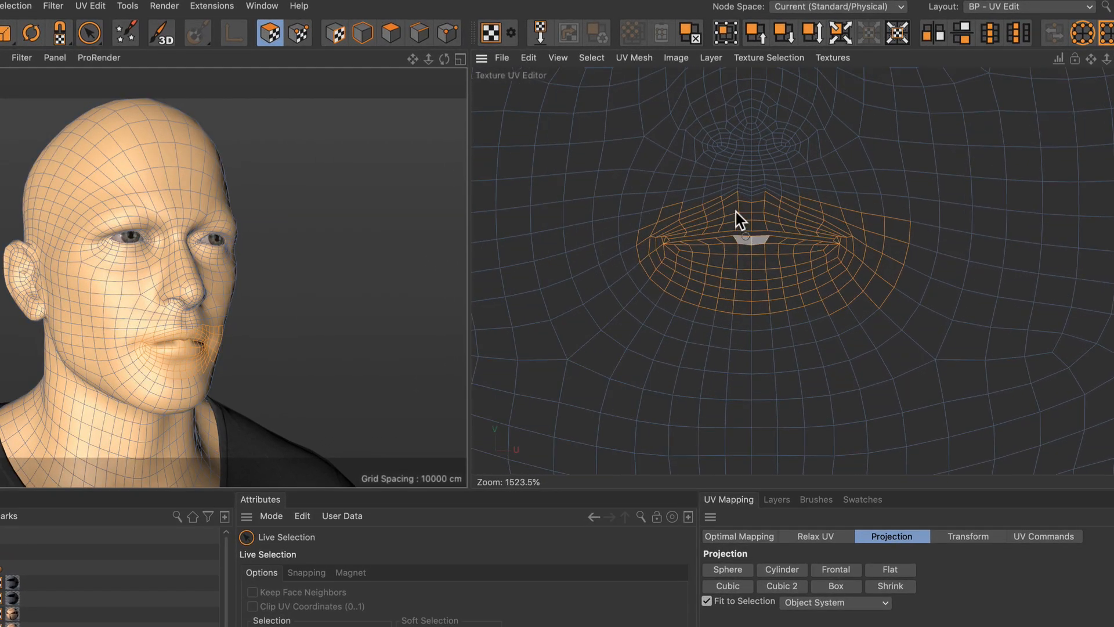
Step: Activate UV Transform on the selected lip polygons and scale their UVs up from a corner
left_click(729, 31)
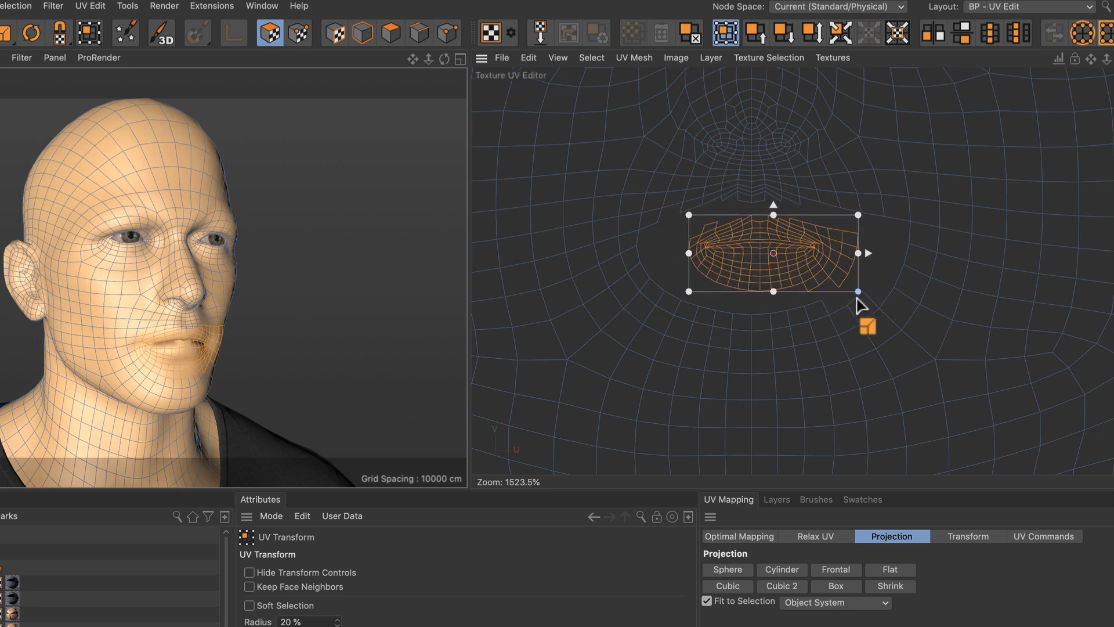
left_click_drag(859, 292, 853, 291)
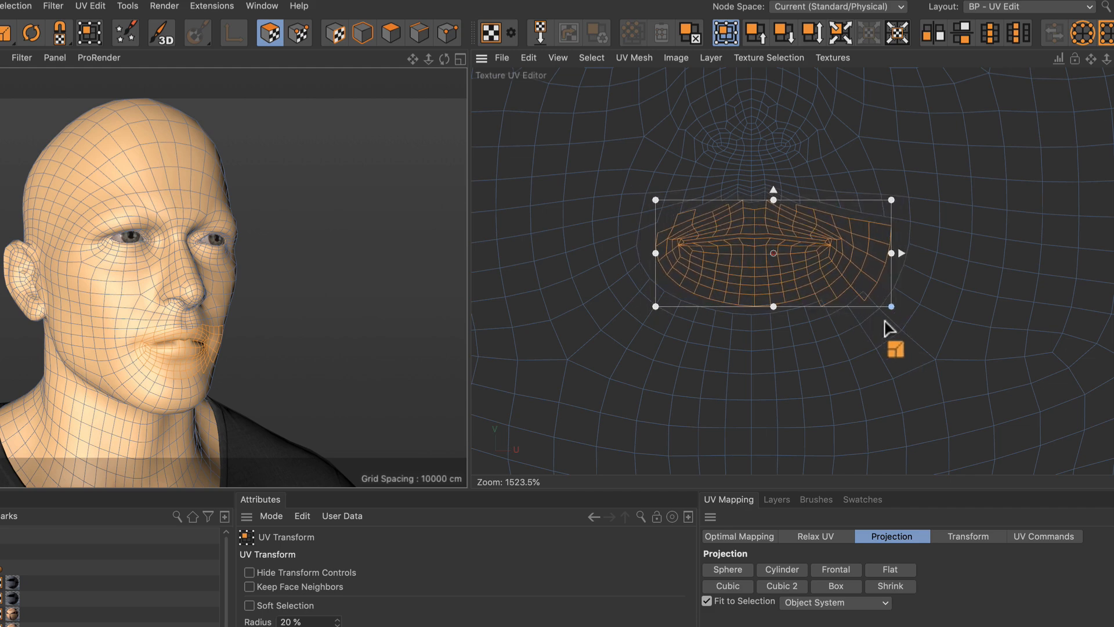
left_click_drag(890, 306, 910, 315)
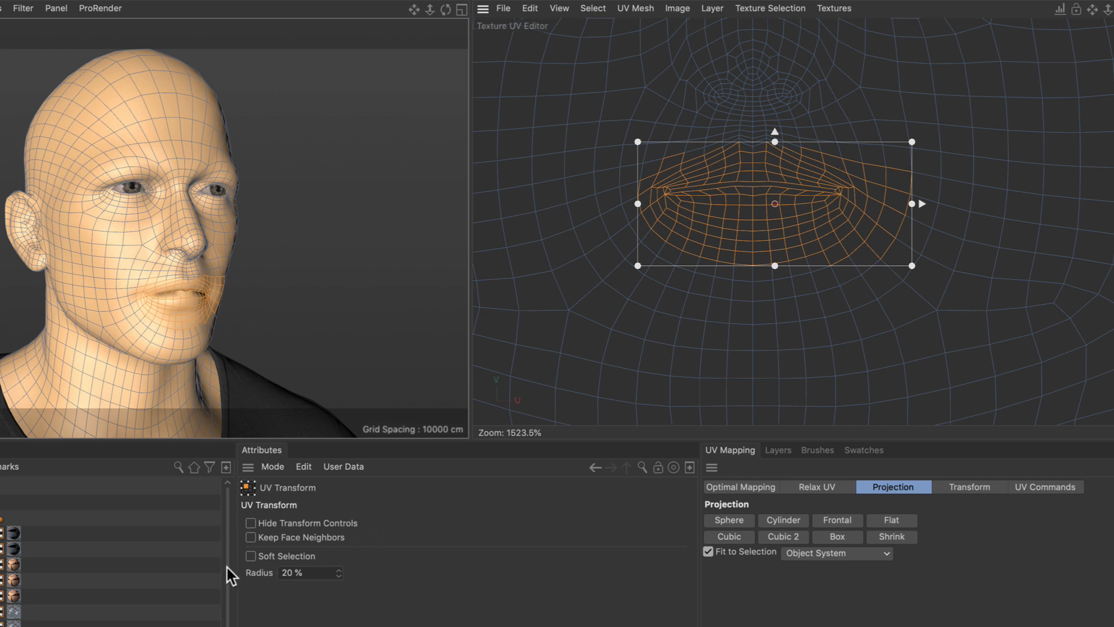
Step: Enable Keep Face Neighbors, shrink the lip UVs with neighbours stretching, then scale them back up
left_click(250, 538)
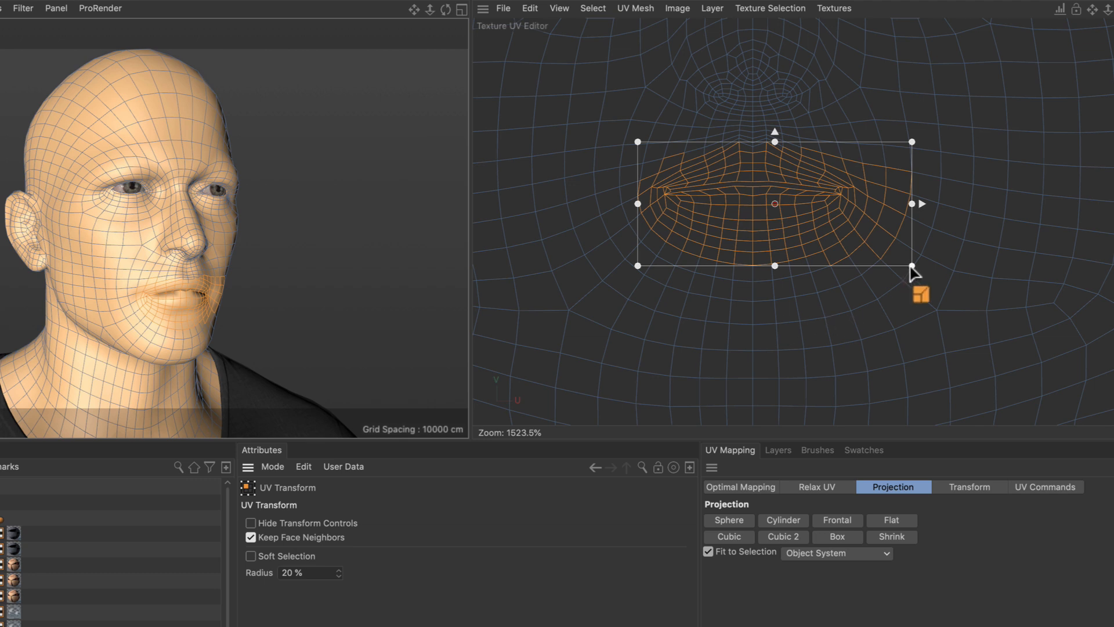
left_click_drag(912, 265, 824, 225)
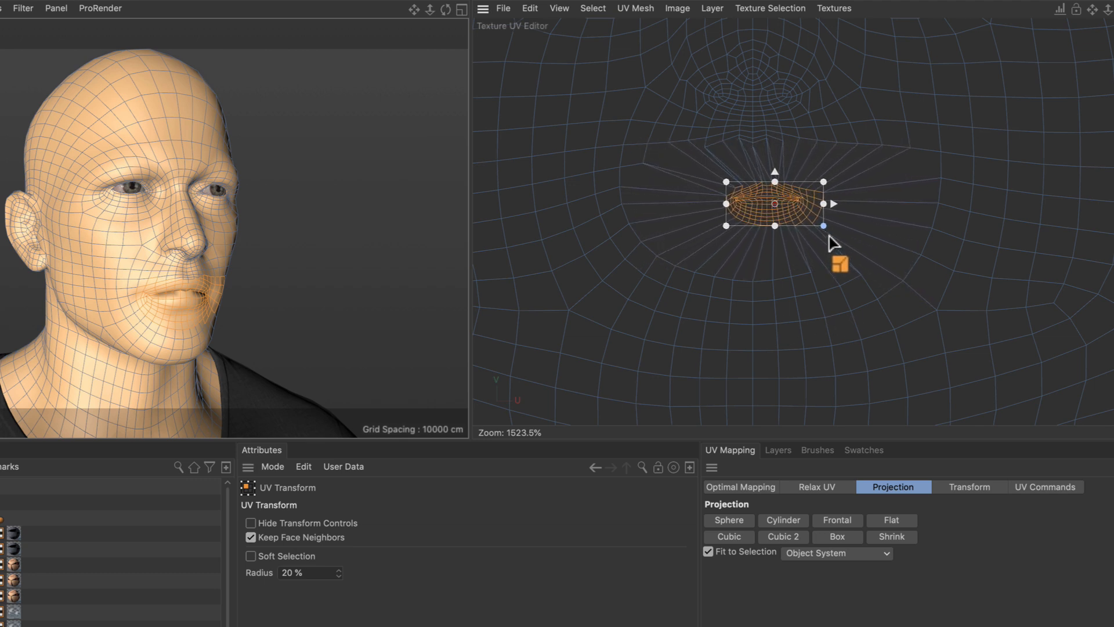
left_click_drag(824, 225, 878, 251)
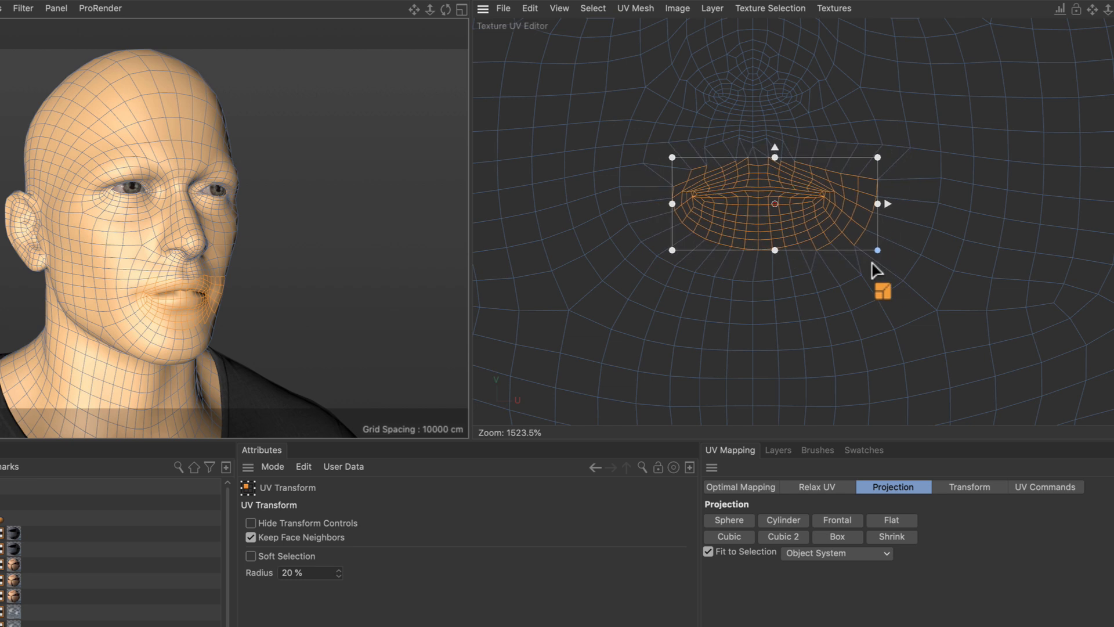
left_click_drag(879, 251, 912, 267)
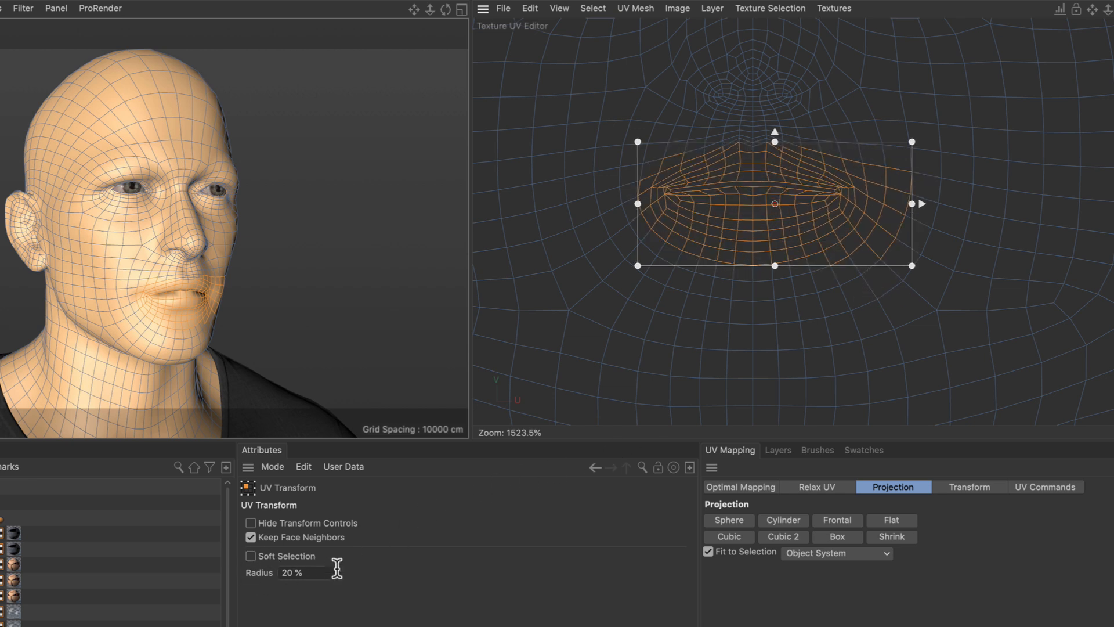
Step: Enable Soft Selection with a 5% radius, shrink the lip UVs with falloff, then enlarge them again
left_click(247, 555)
type("5")
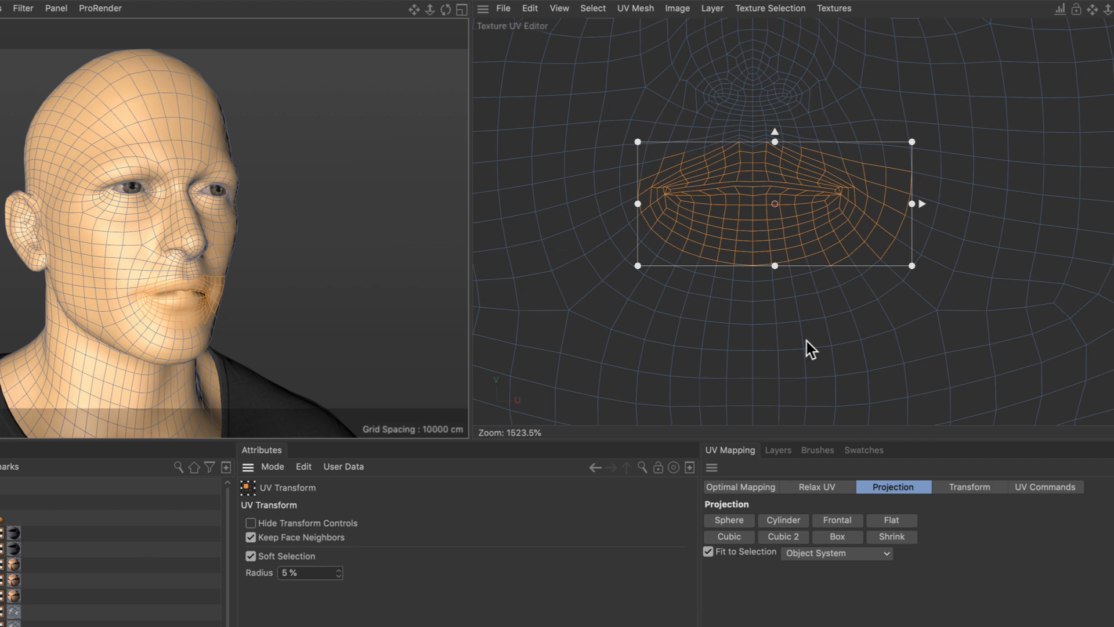
left_click_drag(910, 265, 834, 231)
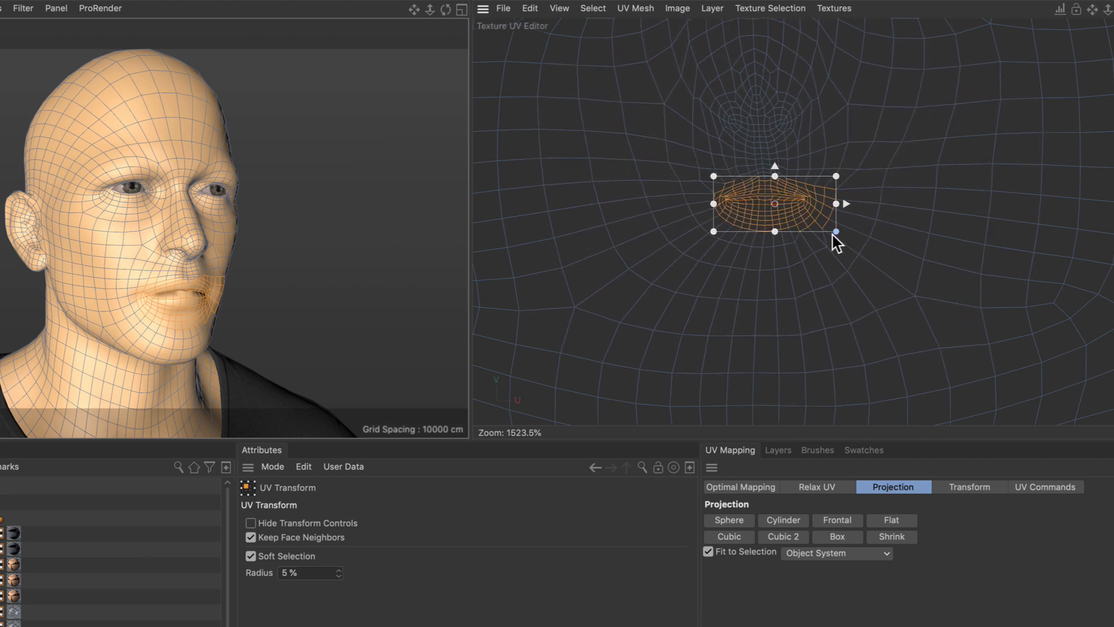
left_click_drag(836, 232, 915, 267)
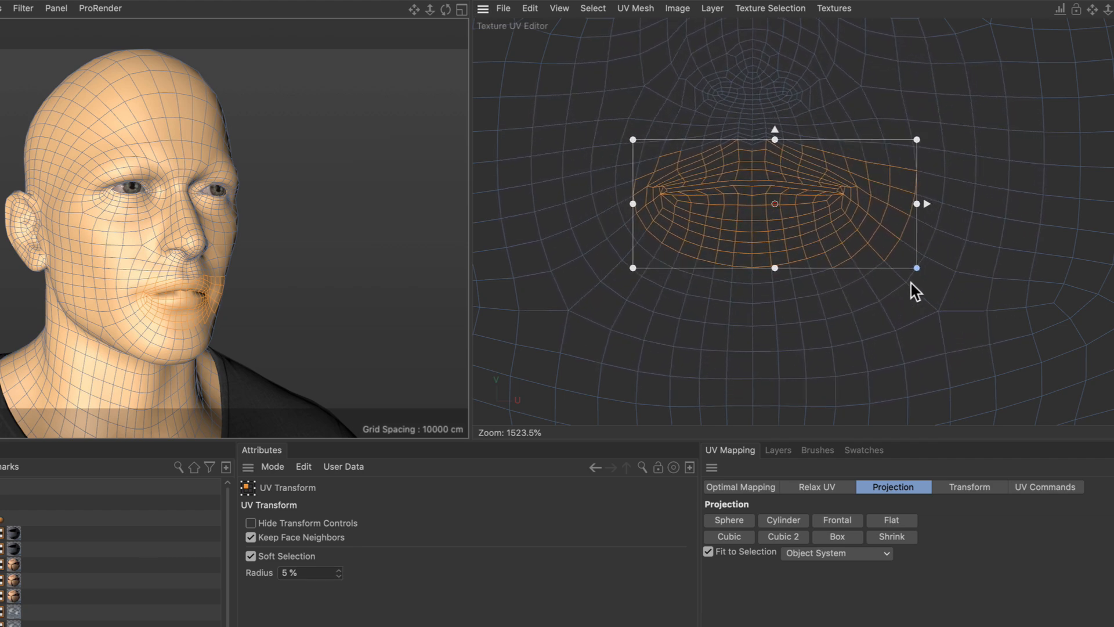
left_click_drag(916, 267, 924, 271)
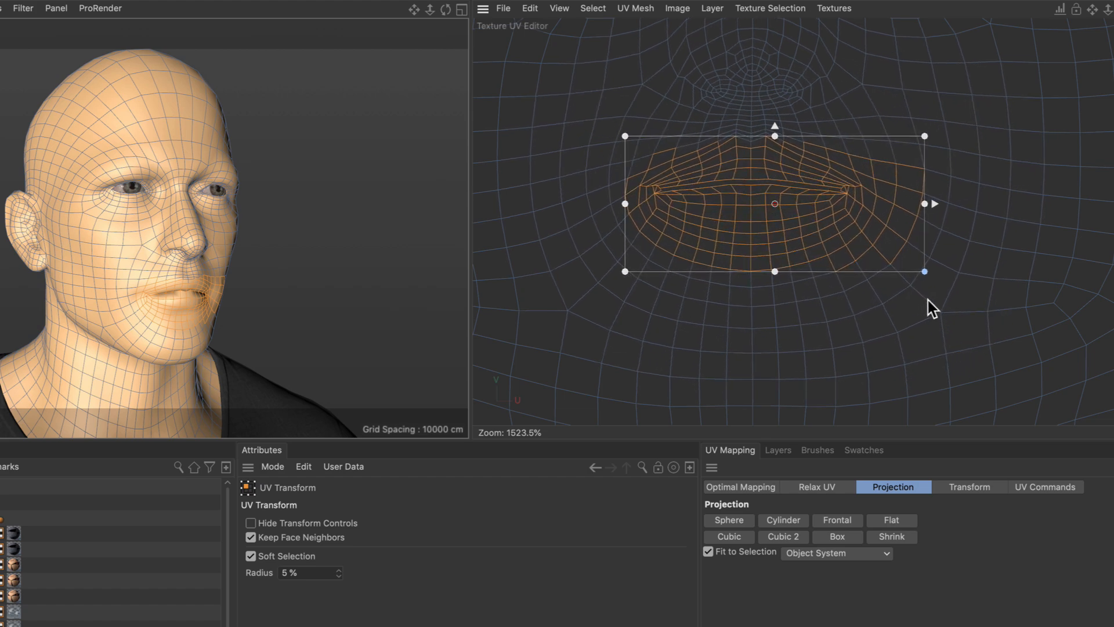